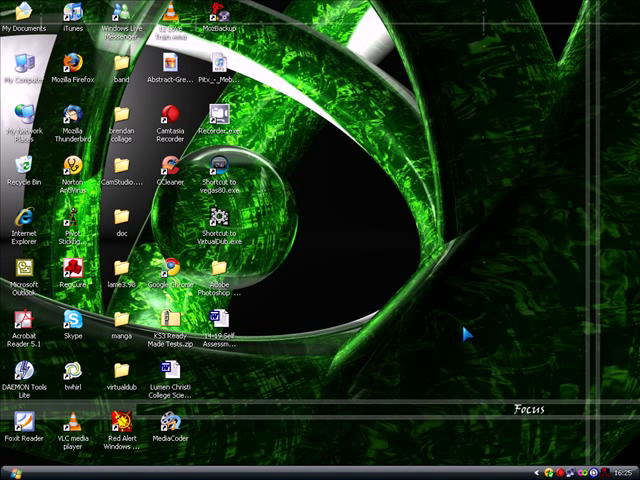
mouse_move(470, 335)
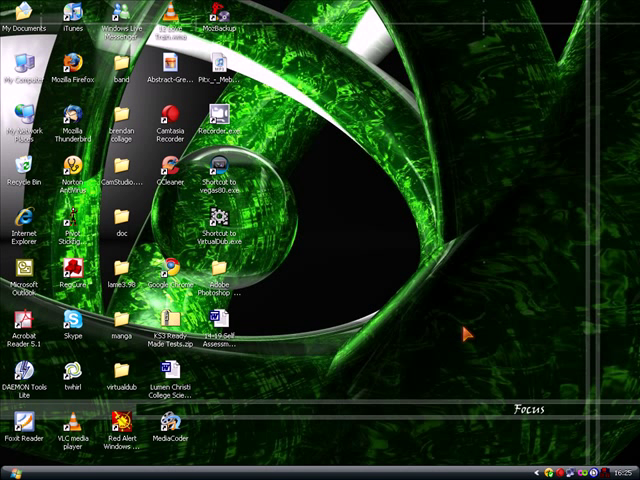
mouse_move(385, 315)
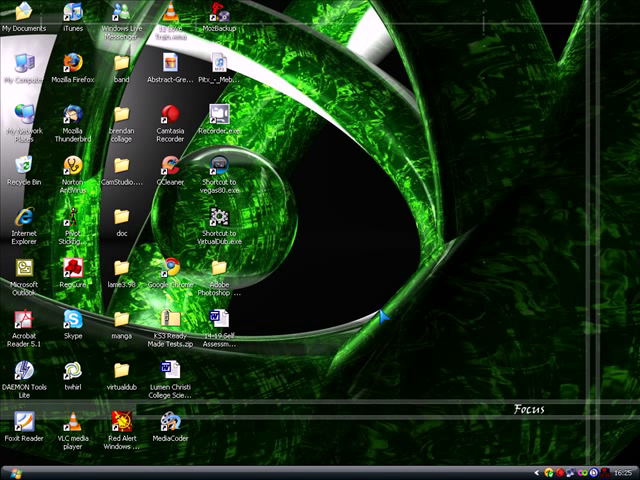
mouse_move(424, 292)
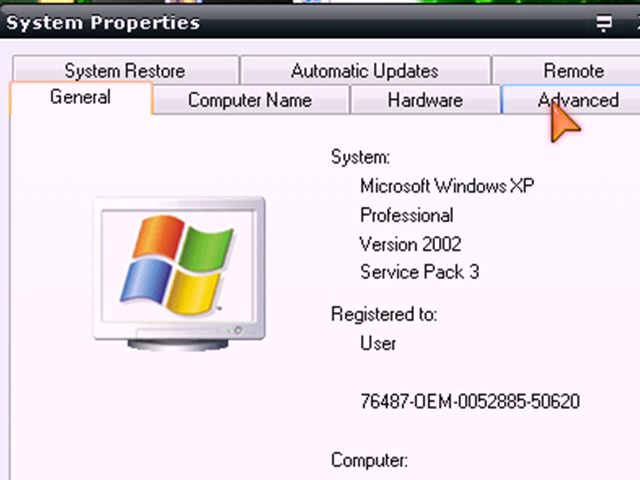
Open Performance Options from System Properties' Advanced tab and show its virtual memory section
left_click(577, 99)
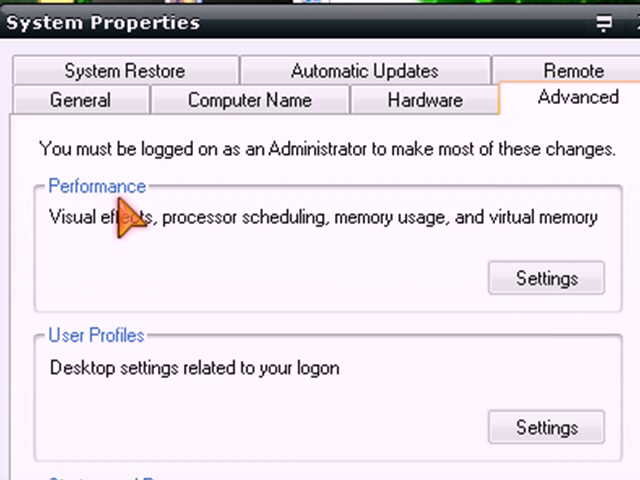
mouse_move(258, 248)
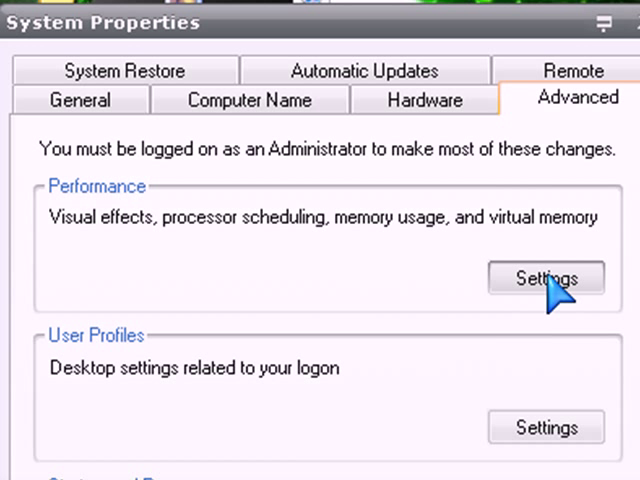
left_click(546, 278)
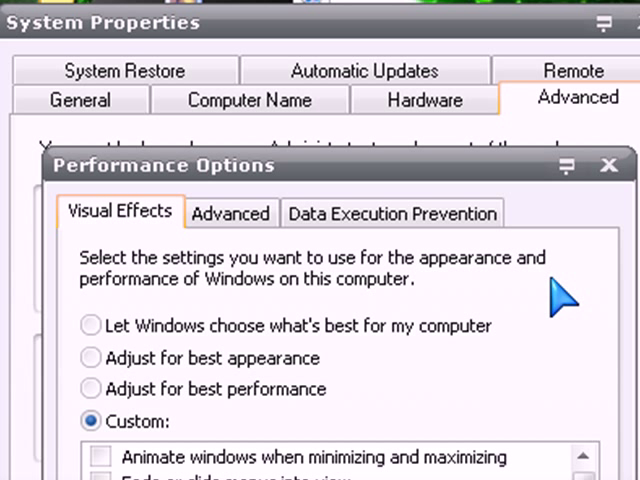
mouse_move(231, 213)
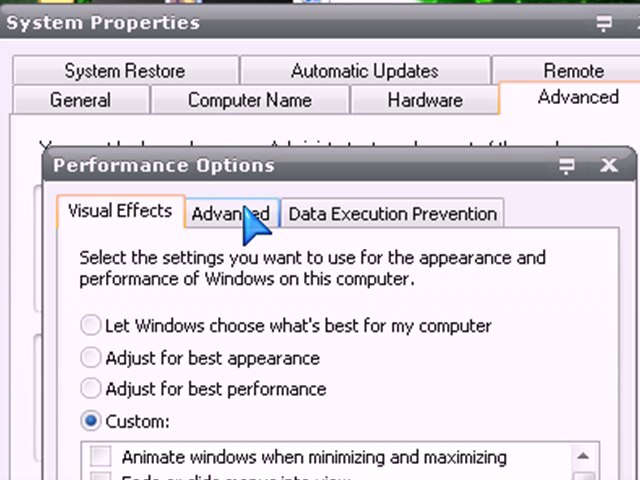
left_click(230, 213)
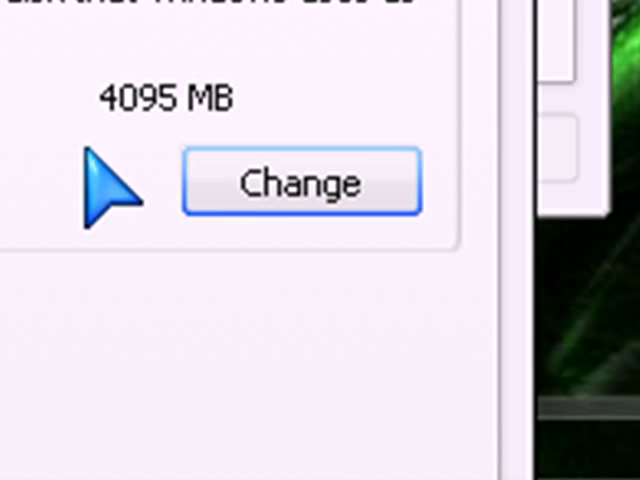
Open the Virtual Memory dialog listing drive C: with its 4096 MB paging file
left_click(301, 183)
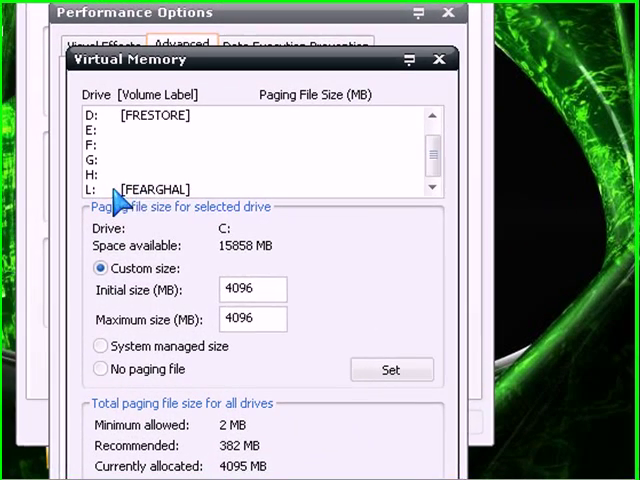
Give drive L: a custom paging file of 1500 MB initial and maximum, and confirm
left_click(150, 189)
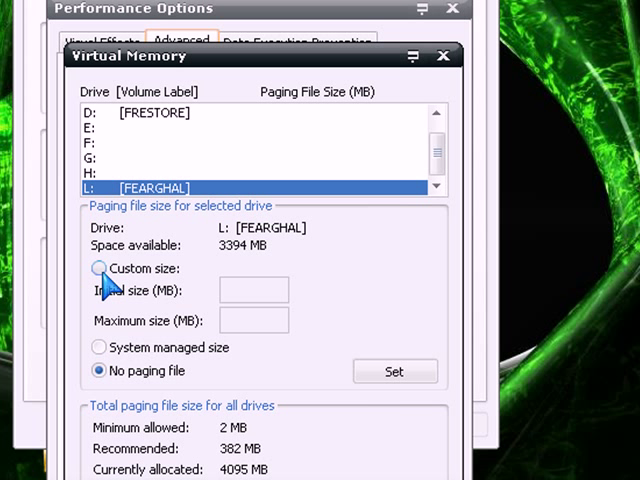
left_click(99, 268)
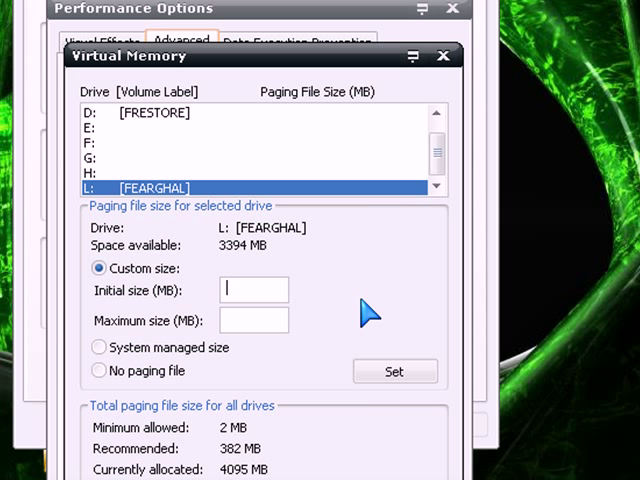
type("1`5")
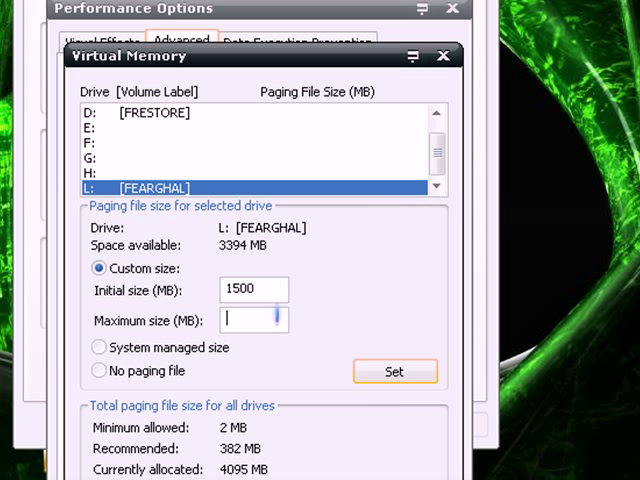
type("1500")
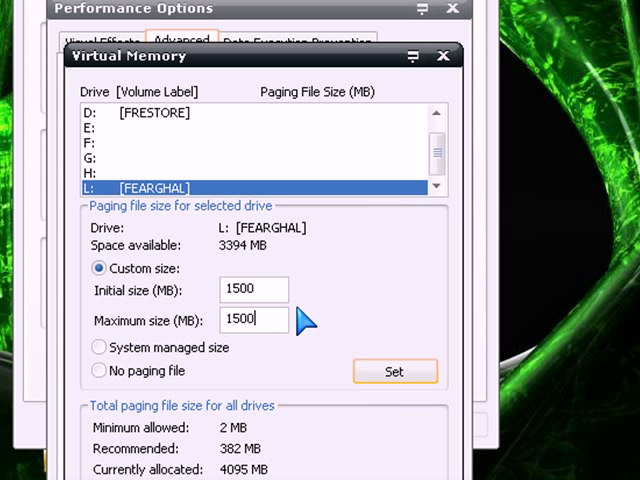
left_click(395, 371)
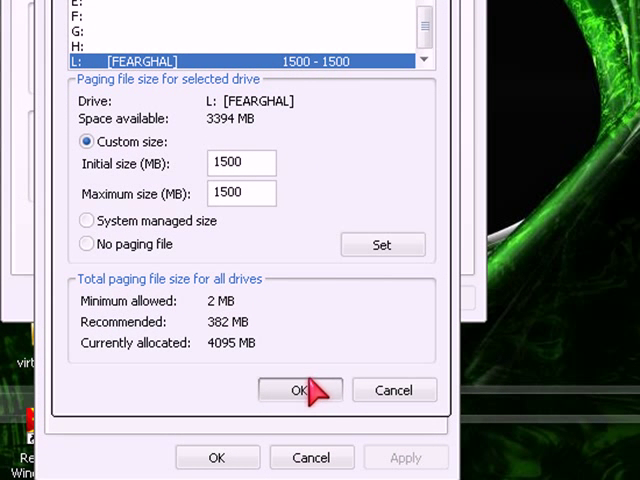
mouse_move(327, 408)
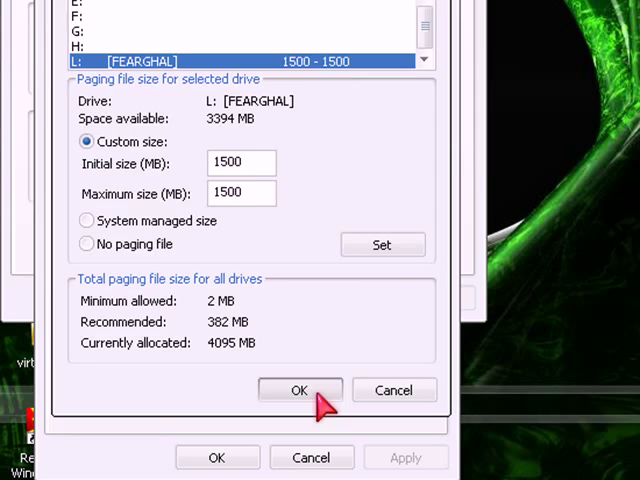
left_click(299, 390)
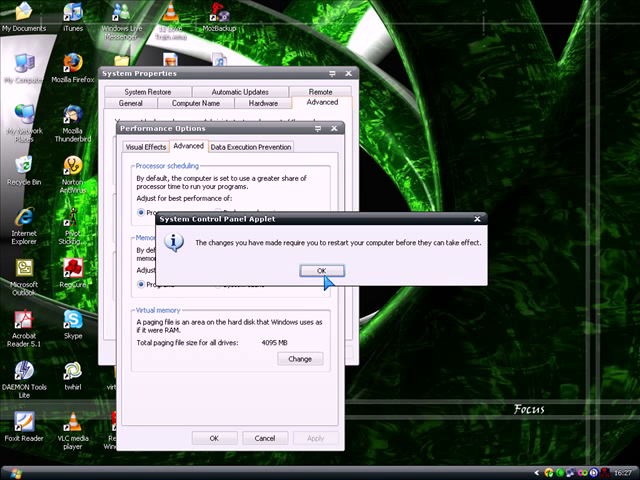
Acknowledge the restart notice, close System Properties with OK, and postpone restarting
left_click(320, 270)
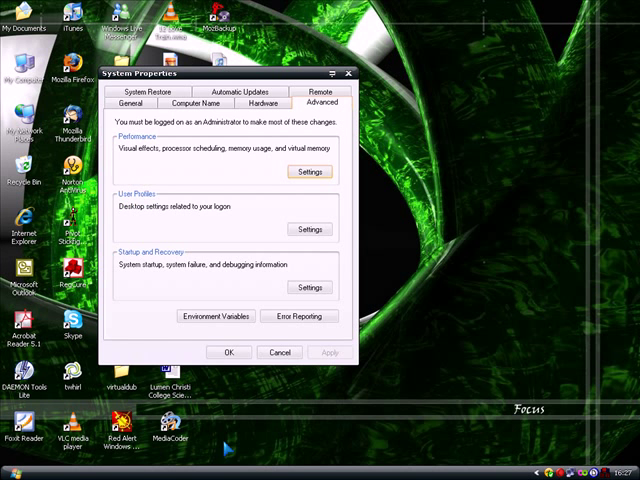
left_click(228, 352)
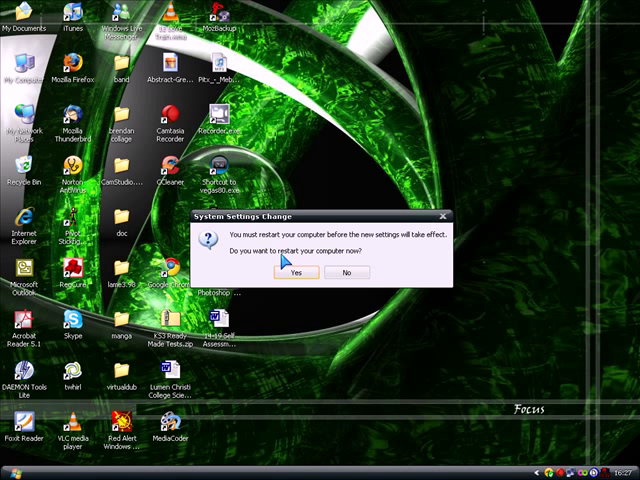
mouse_move(318, 272)
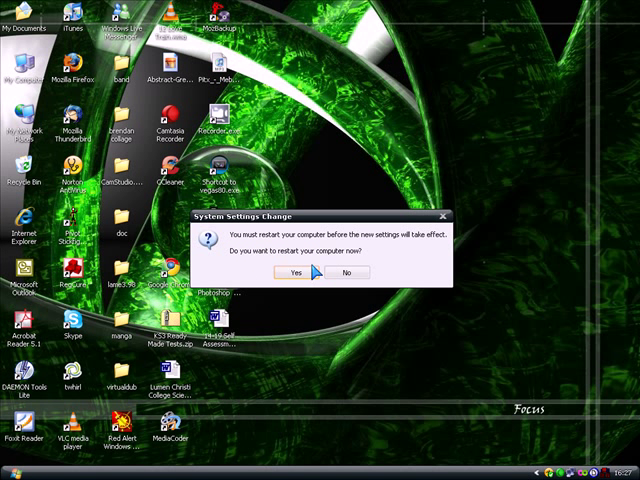
left_click(344, 272)
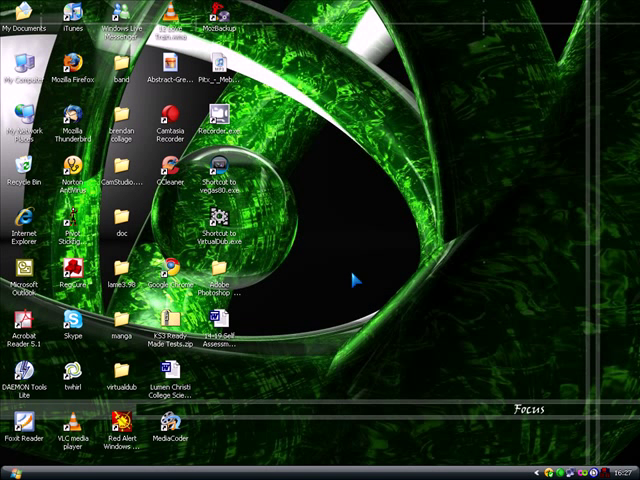
mouse_move(307, 270)
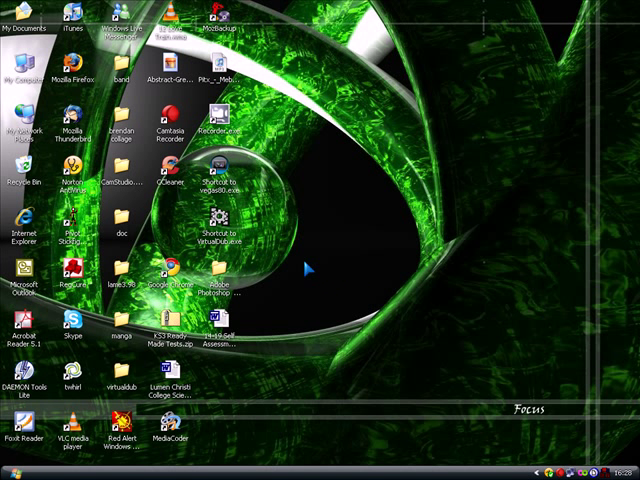
mouse_move(393, 335)
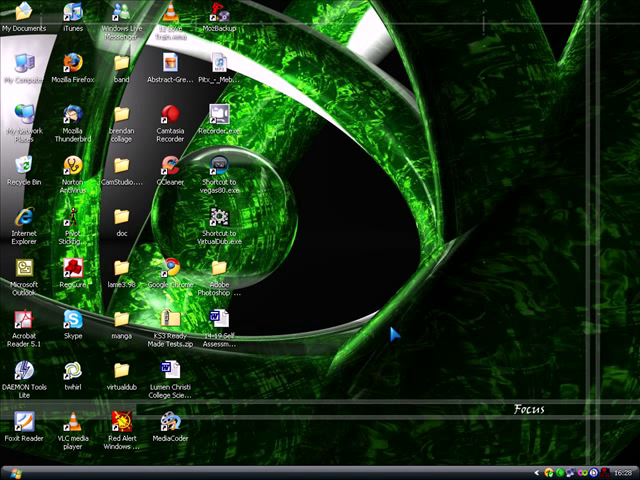
mouse_move(325, 190)
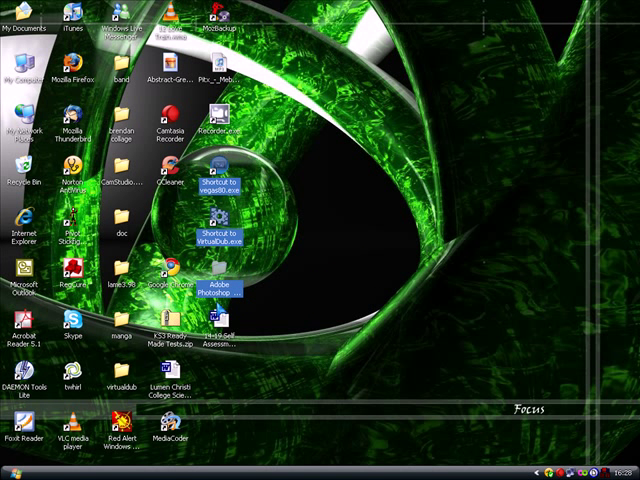
left_click(368, 190)
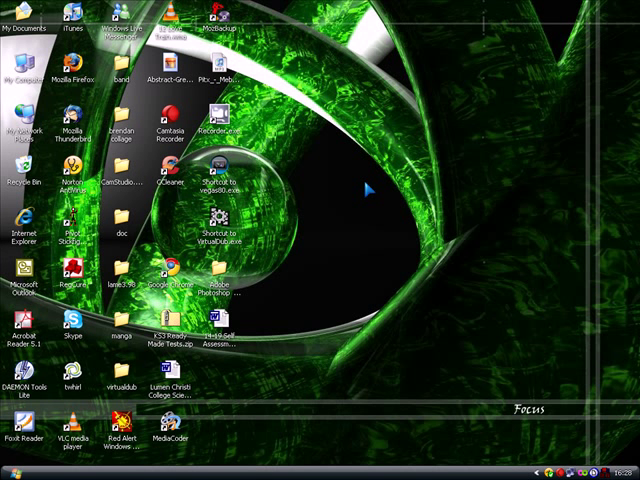